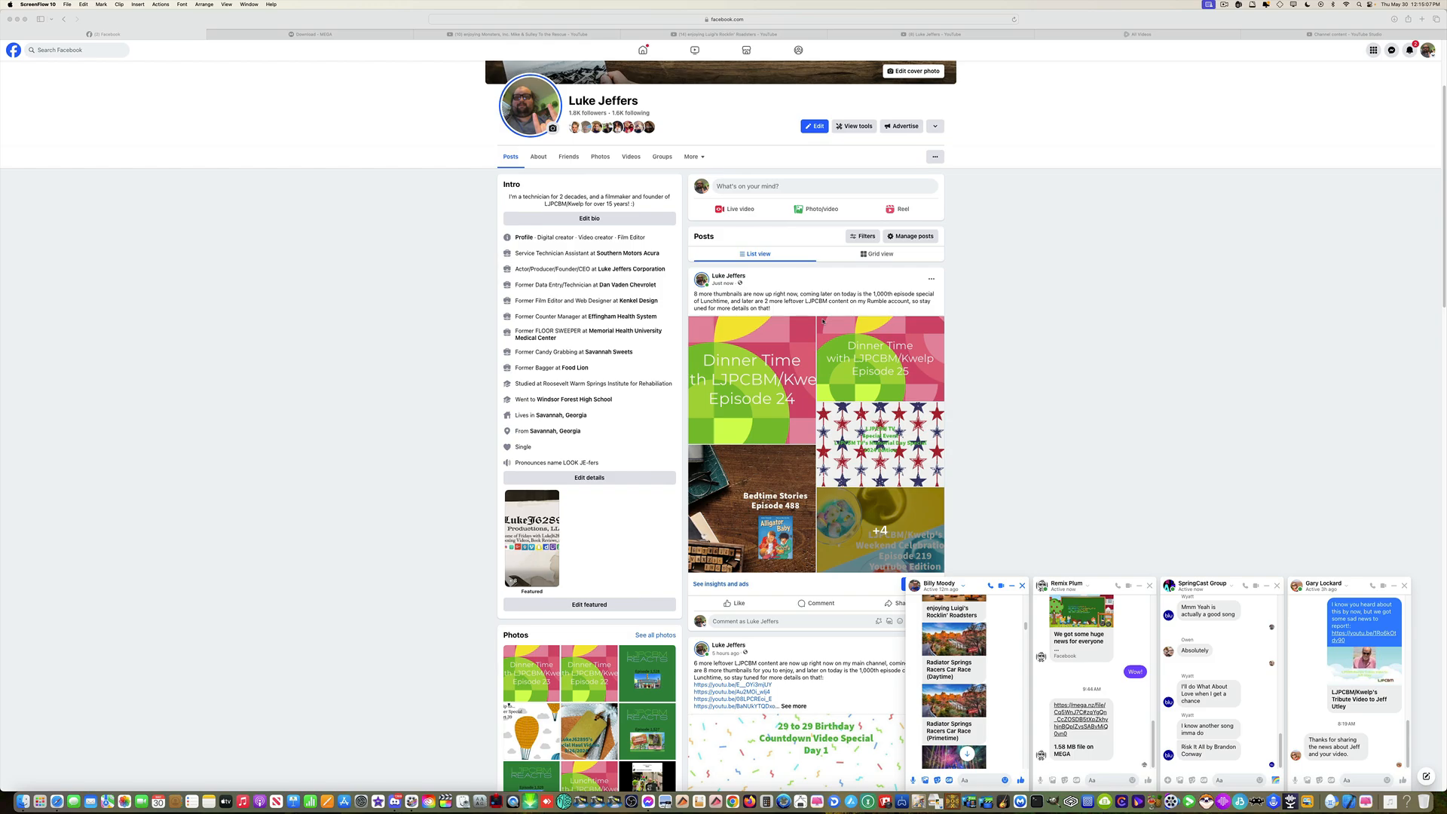
{"action": "mouse_move", "coordinate": [631, 282]}
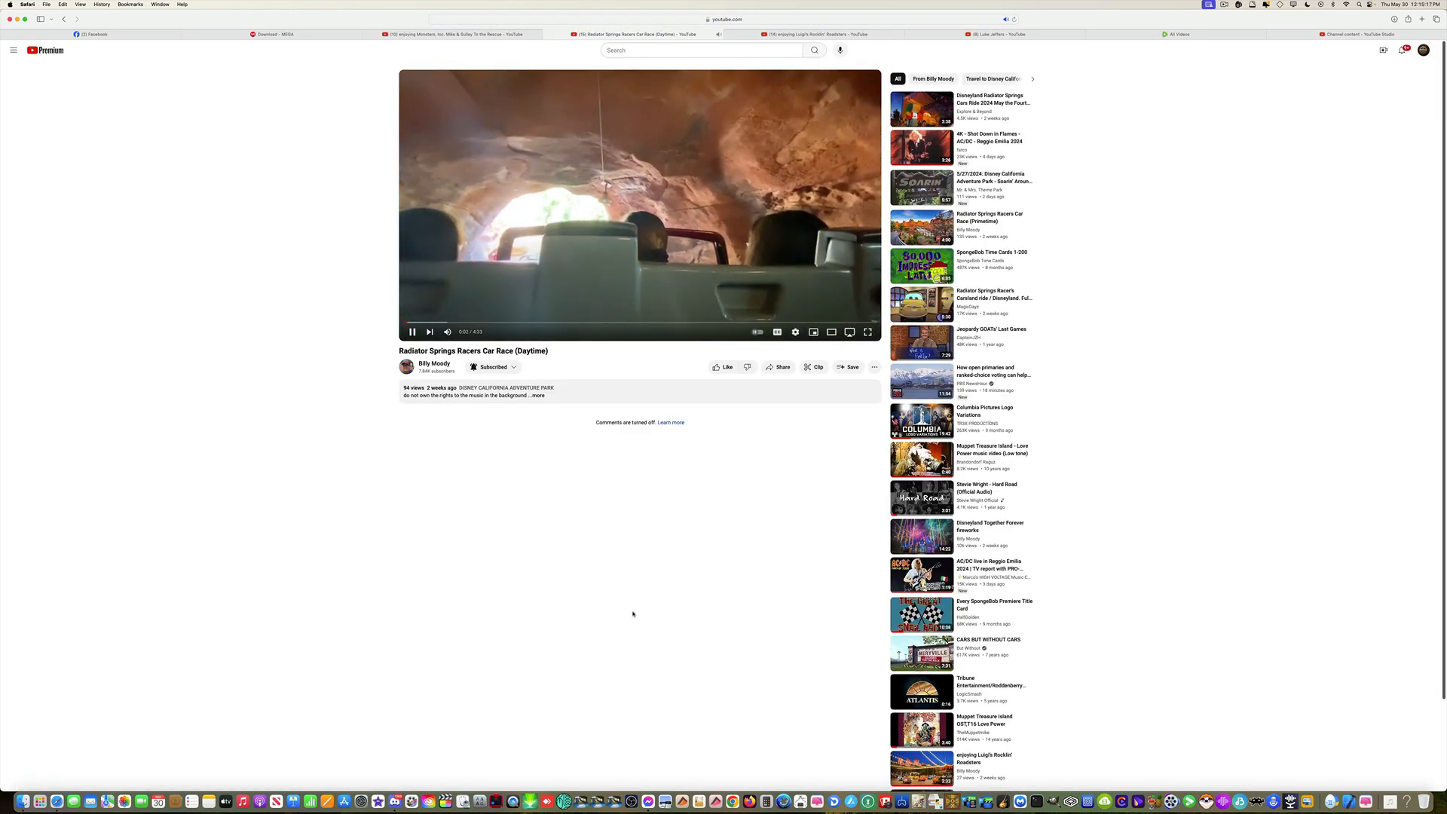
{"action": "mouse_move", "coordinate": [448, 332]}
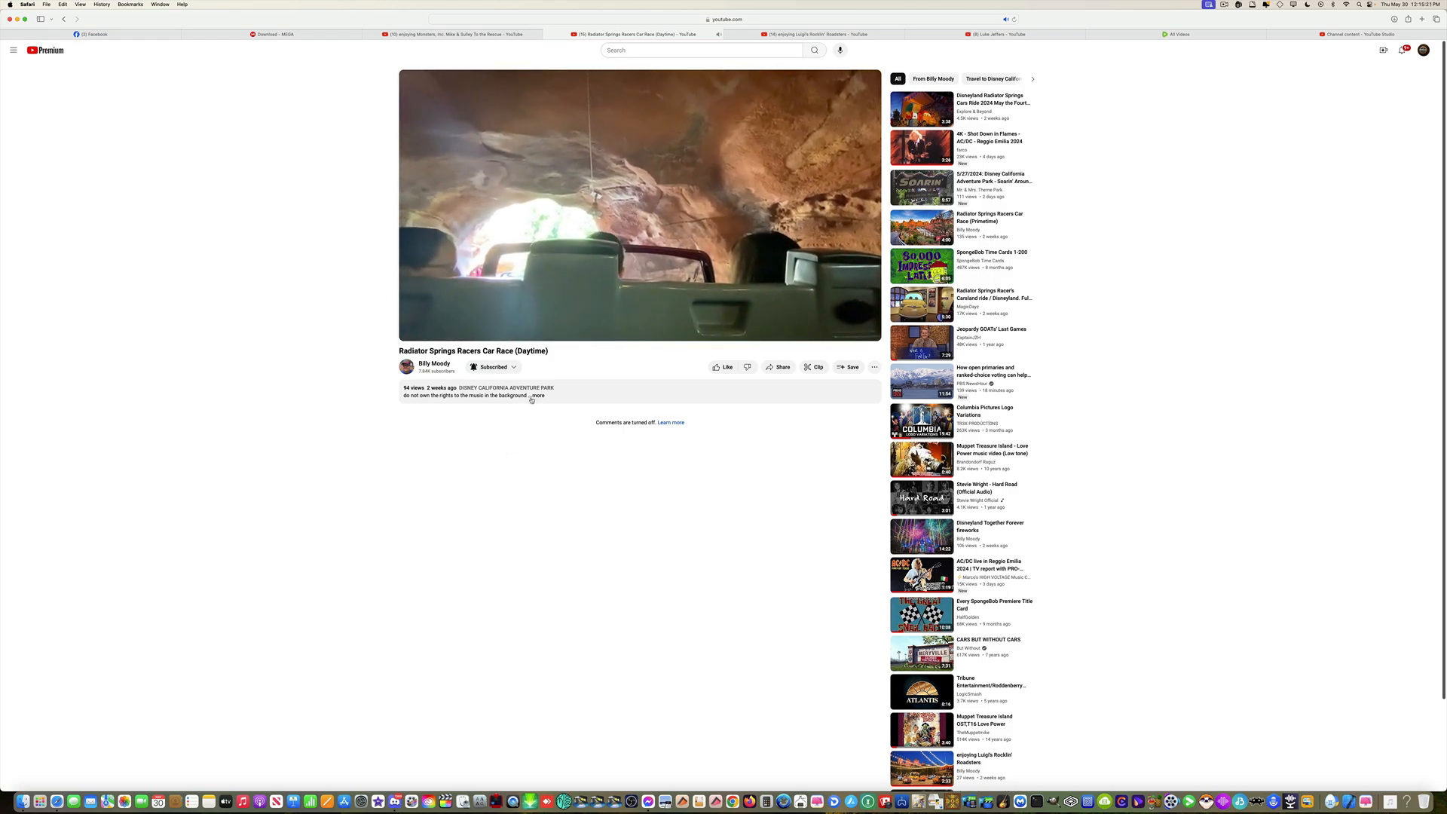
Expand the ride video's full description via '...more' under the title
{"action": "left_click", "coordinate": [537, 395]}
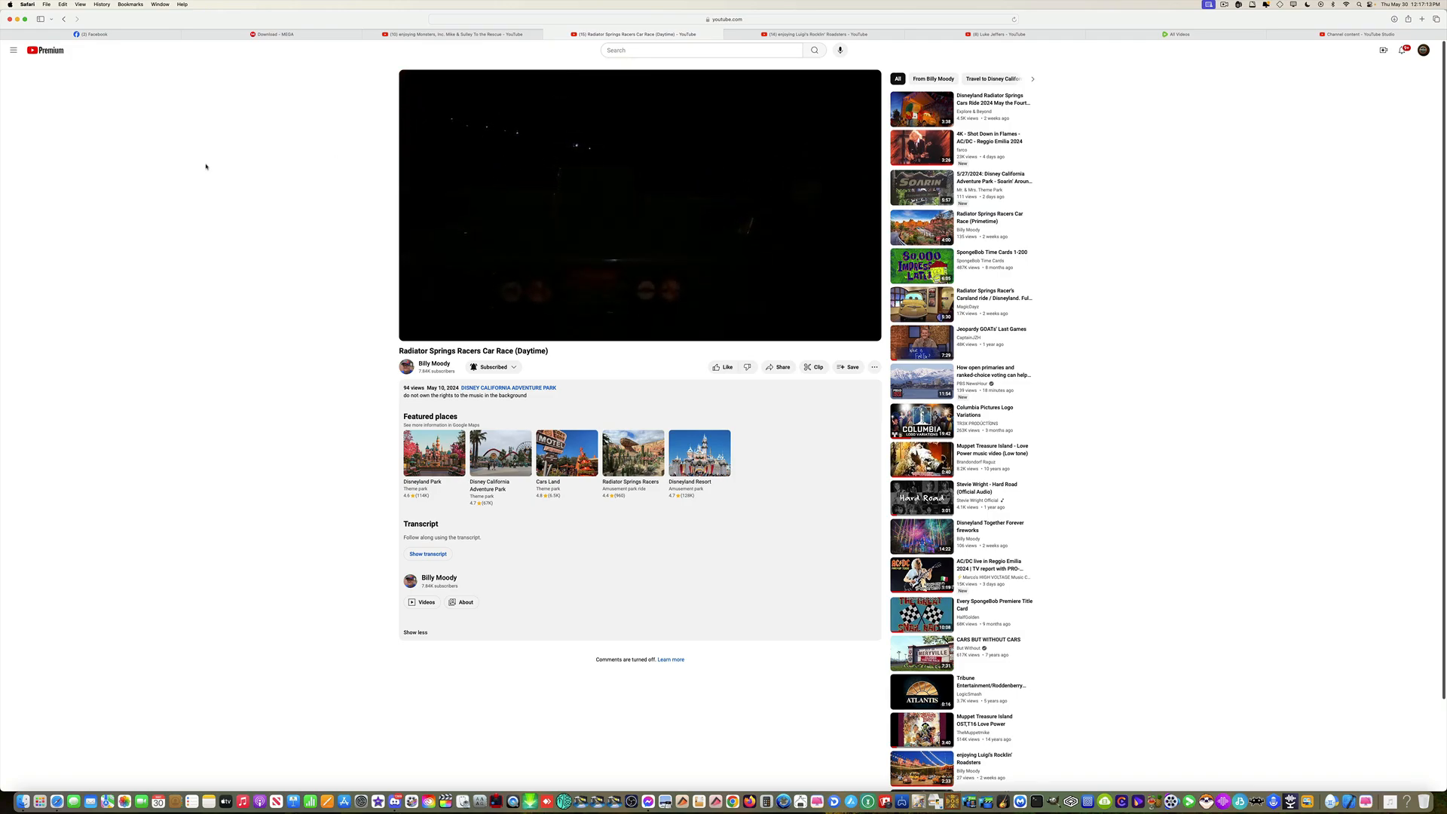
Mute then unmute the video's sound, and pause playback partway through the dark stretch
{"action": "left_click", "coordinate": [446, 331]}
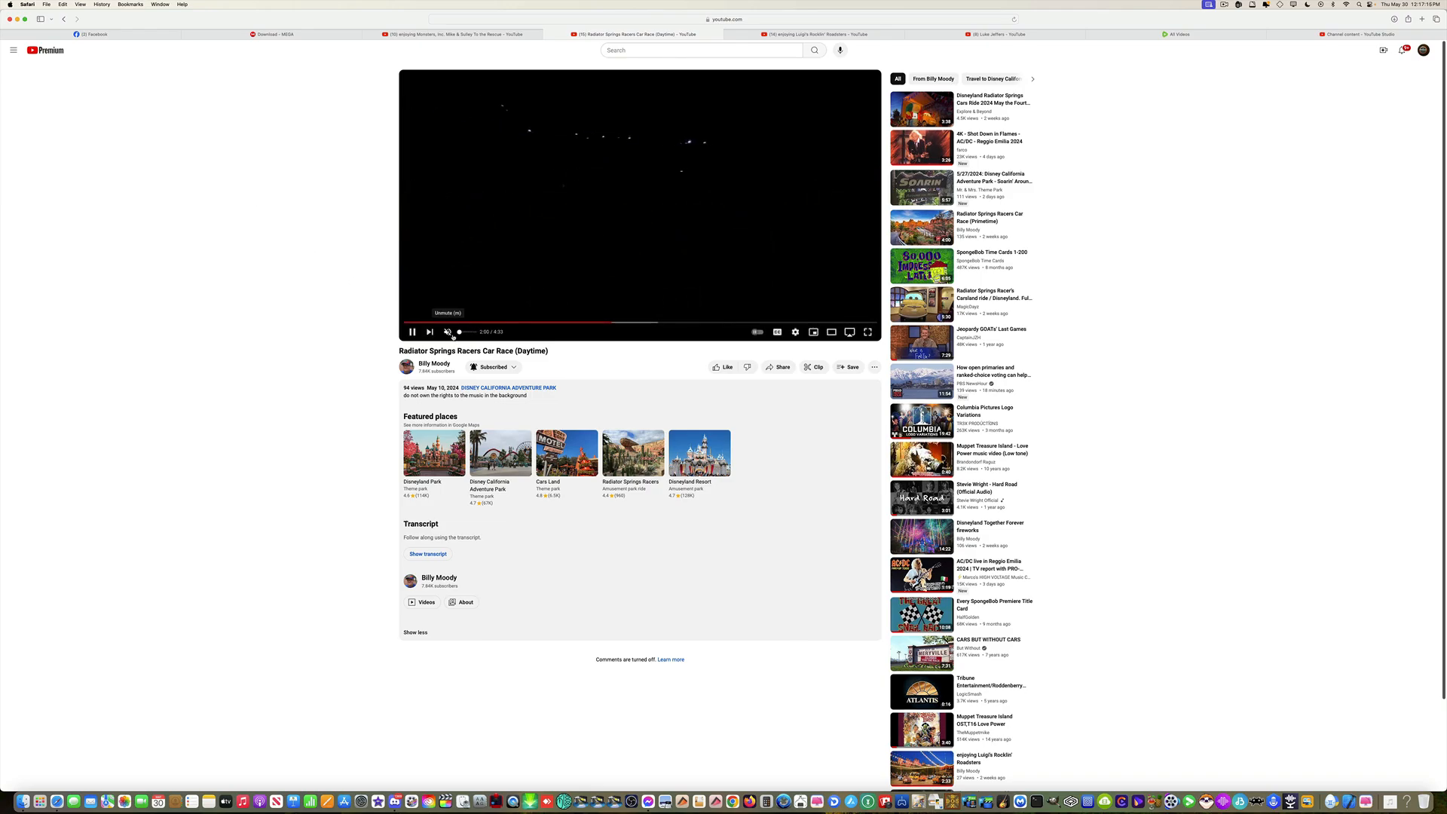
{"action": "left_click", "coordinate": [447, 332]}
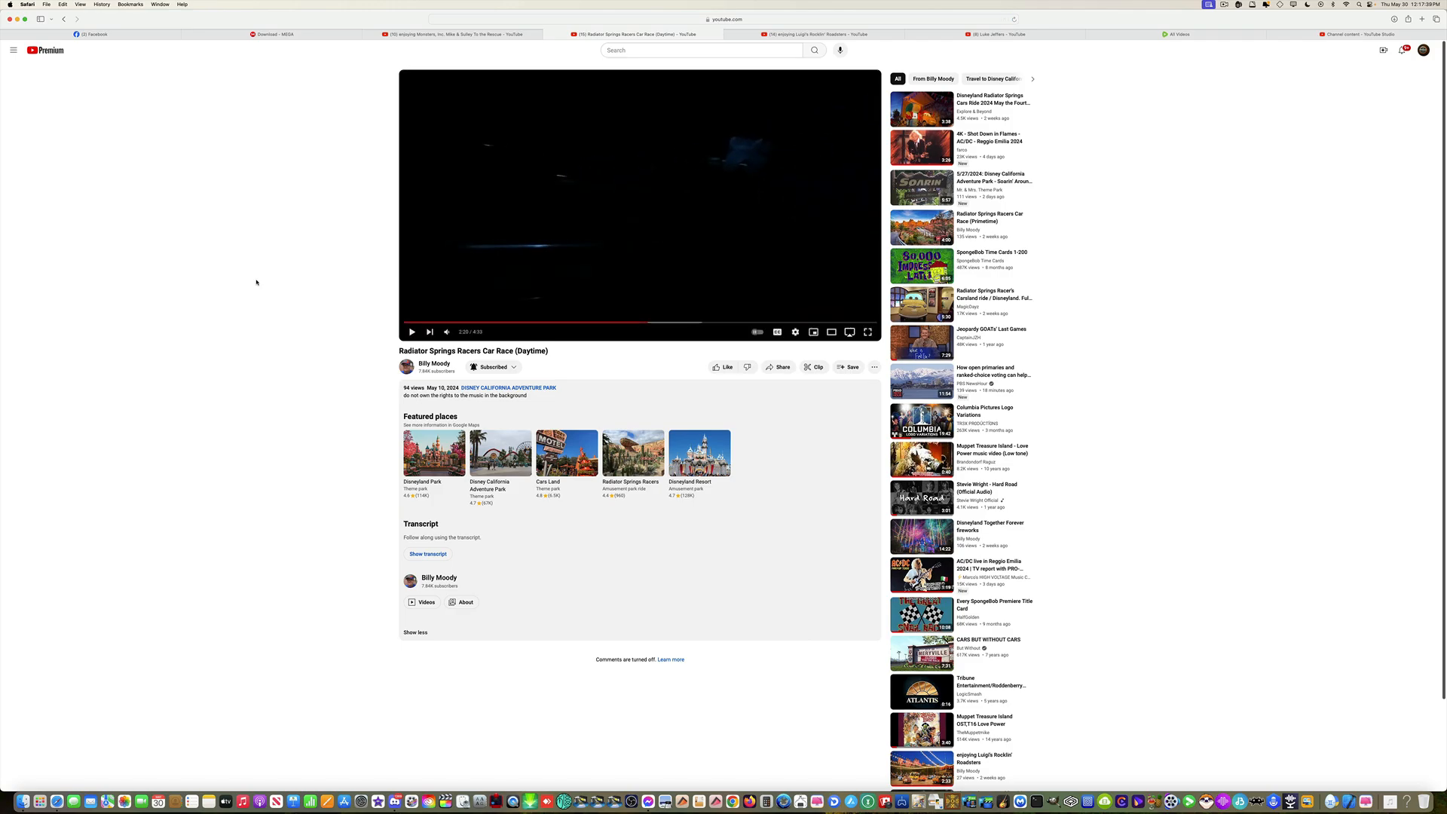
{"action": "left_click", "coordinate": [412, 332]}
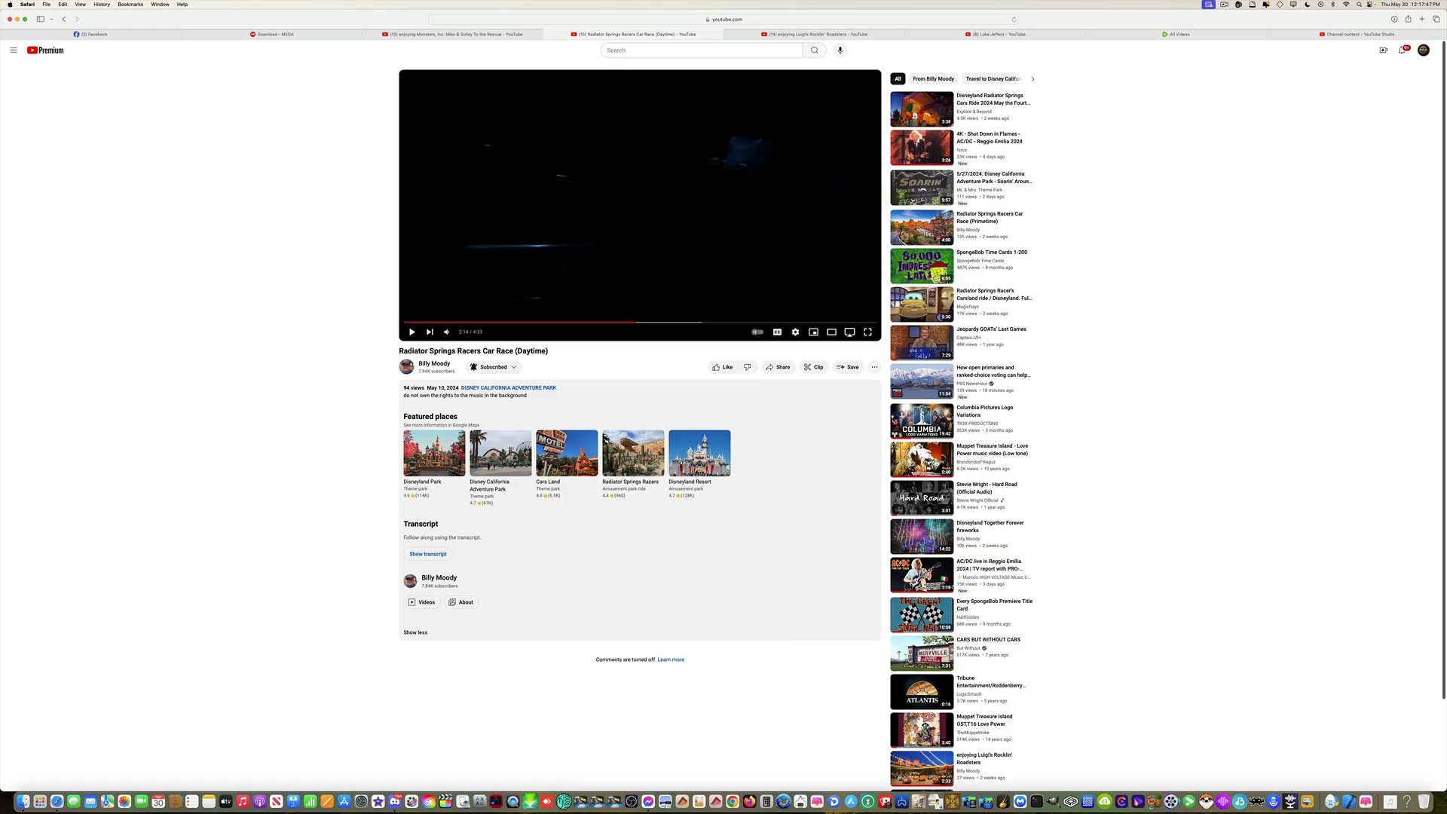
Resume playback of the Radiator Springs Racers video into the red-lit indoor scene
{"action": "left_click", "coordinate": [411, 331]}
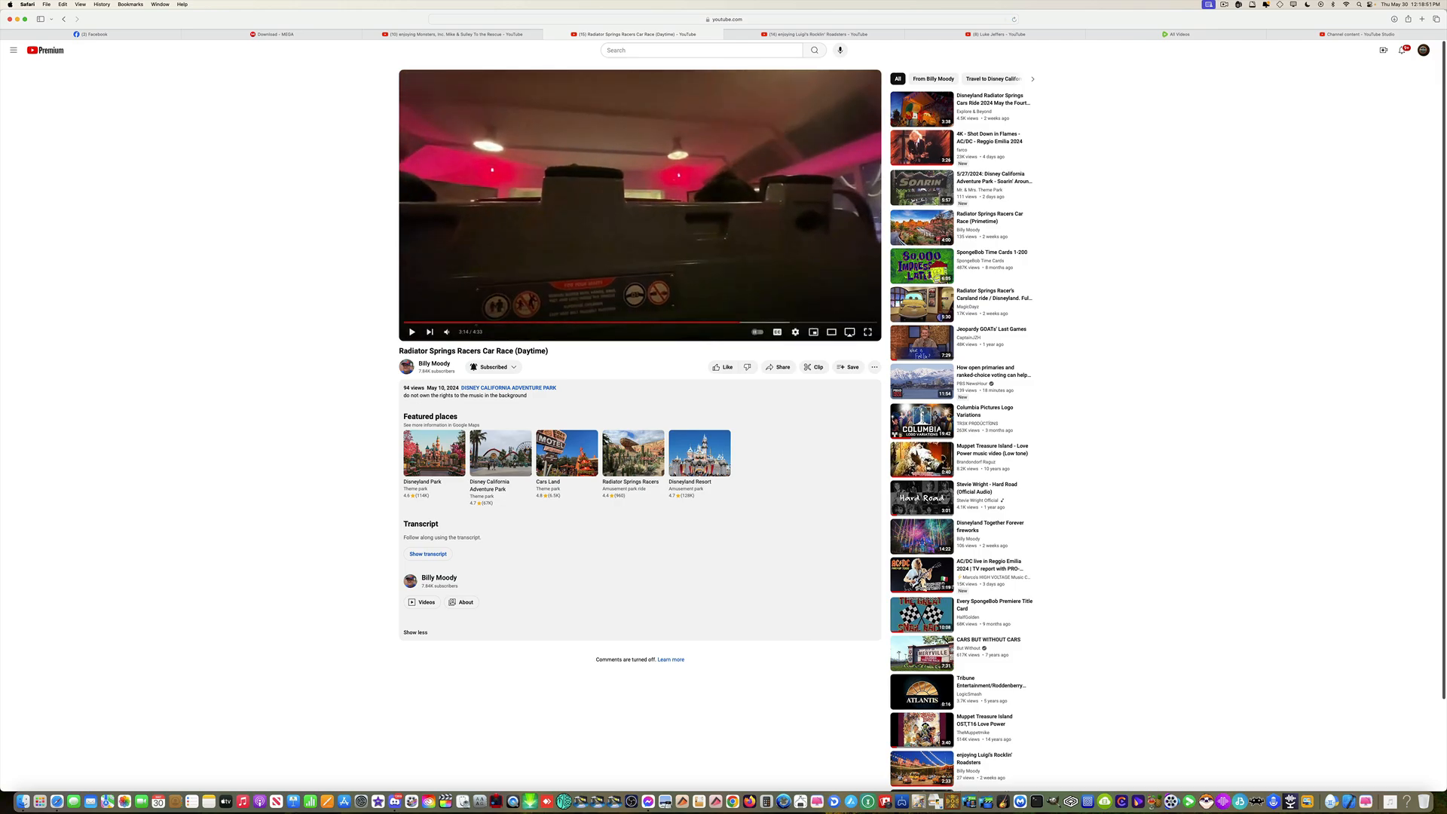
{"action": "left_click", "coordinate": [410, 331]}
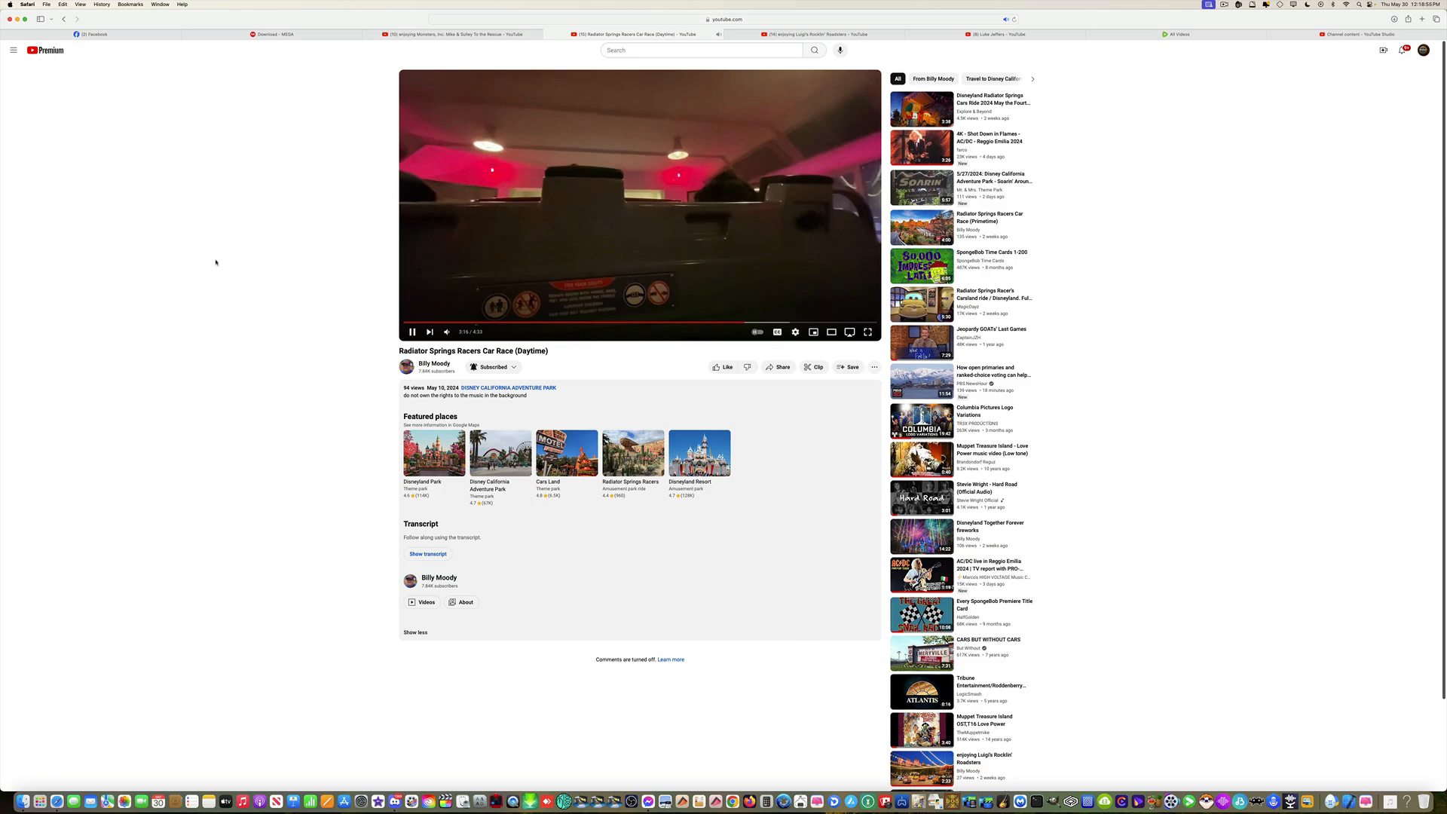
{"action": "mouse_move", "coordinate": [447, 331]}
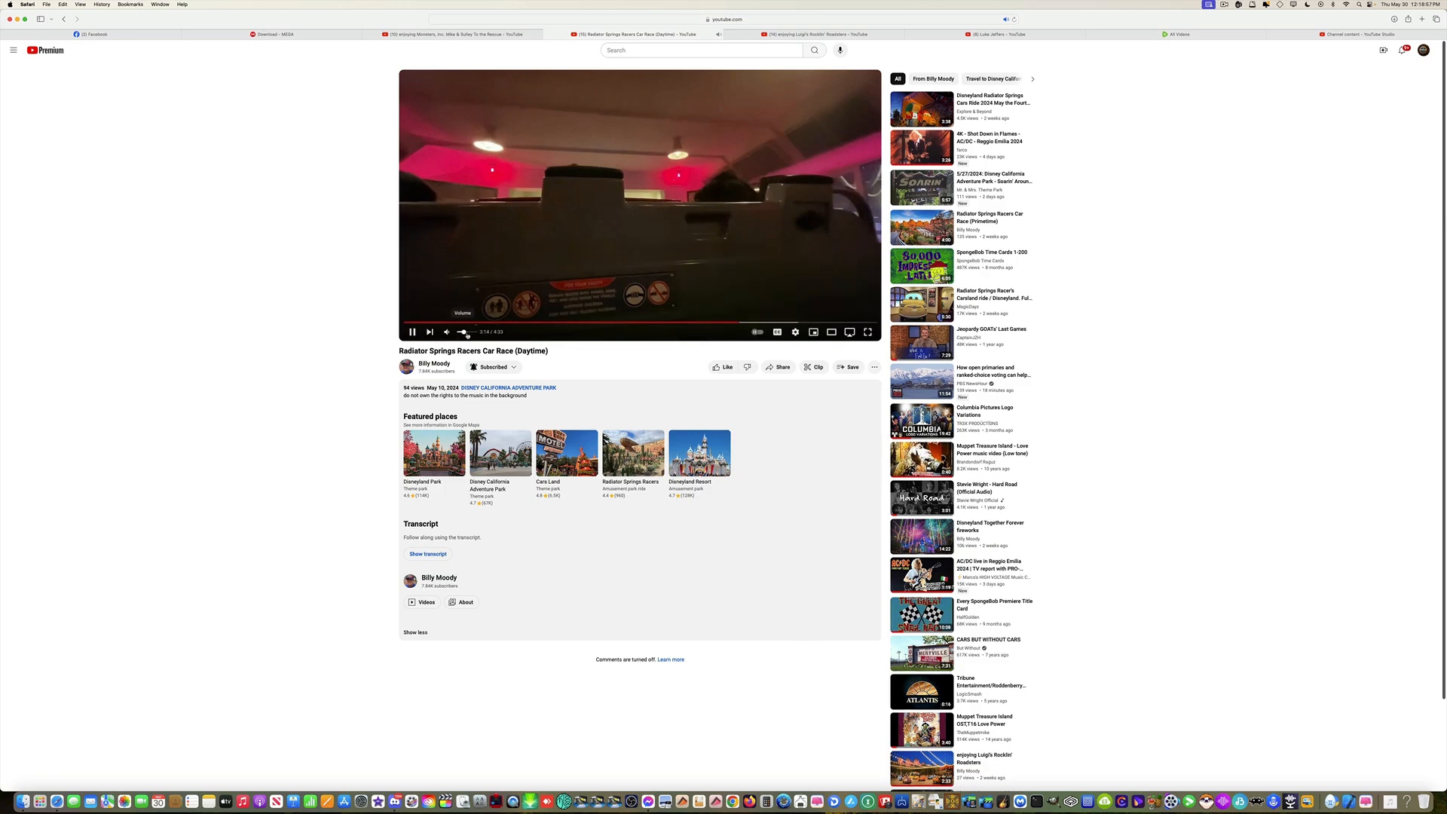